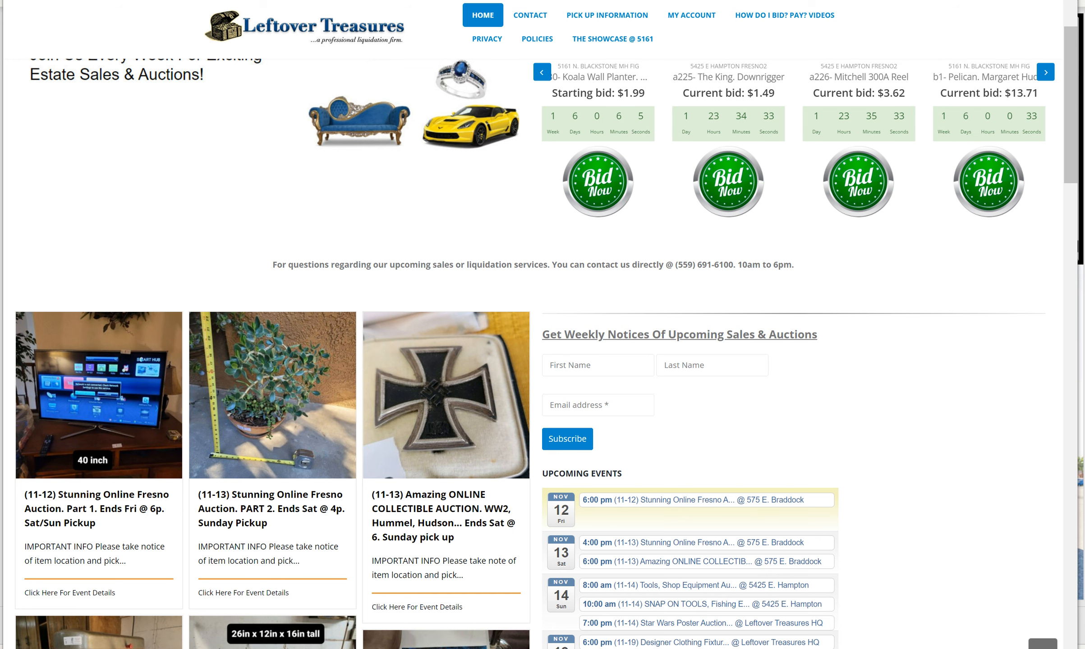
- Scroll the Fresno Auction Part 1 event page down to its pick-up rules and auction items
scroll(down, 3)
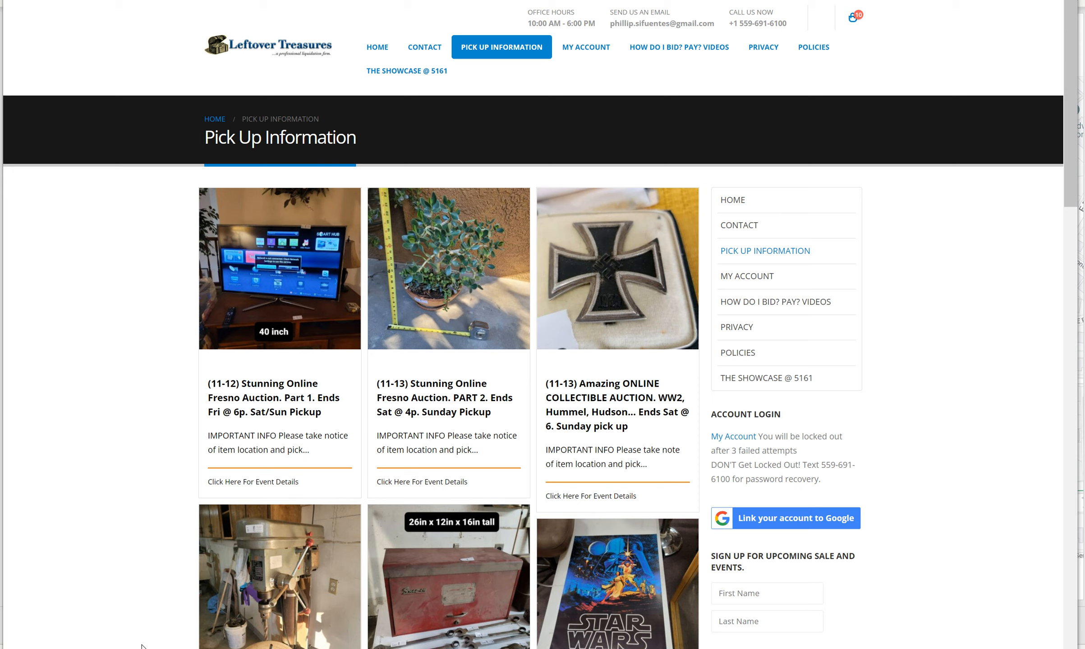
mouse_move(431, 296)
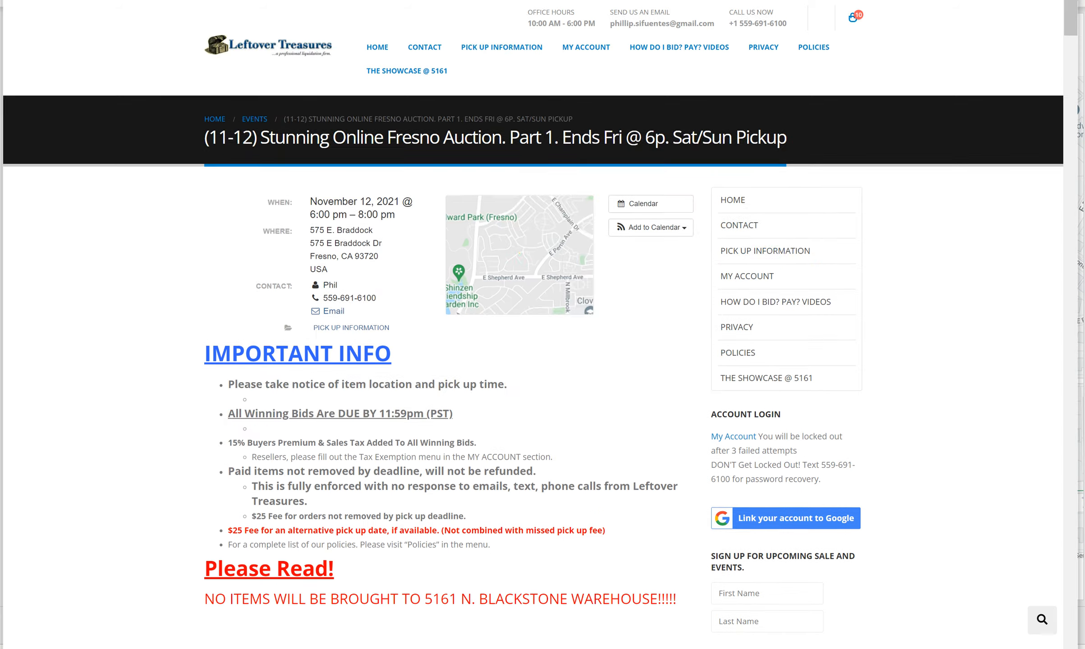
scroll(down, 3)
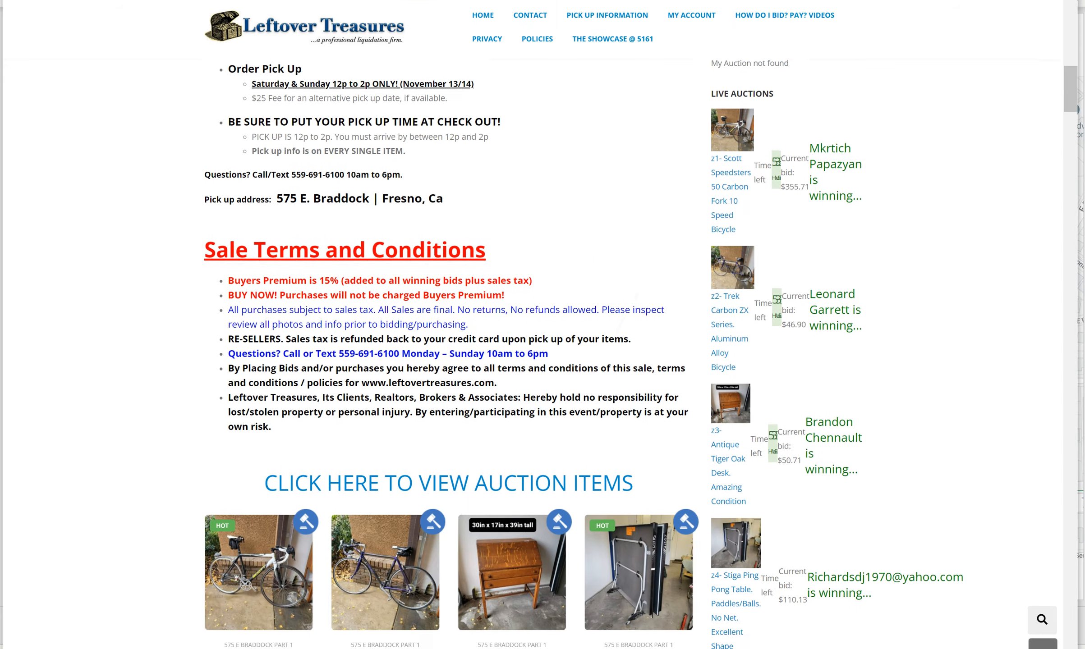
scroll(down, 3)
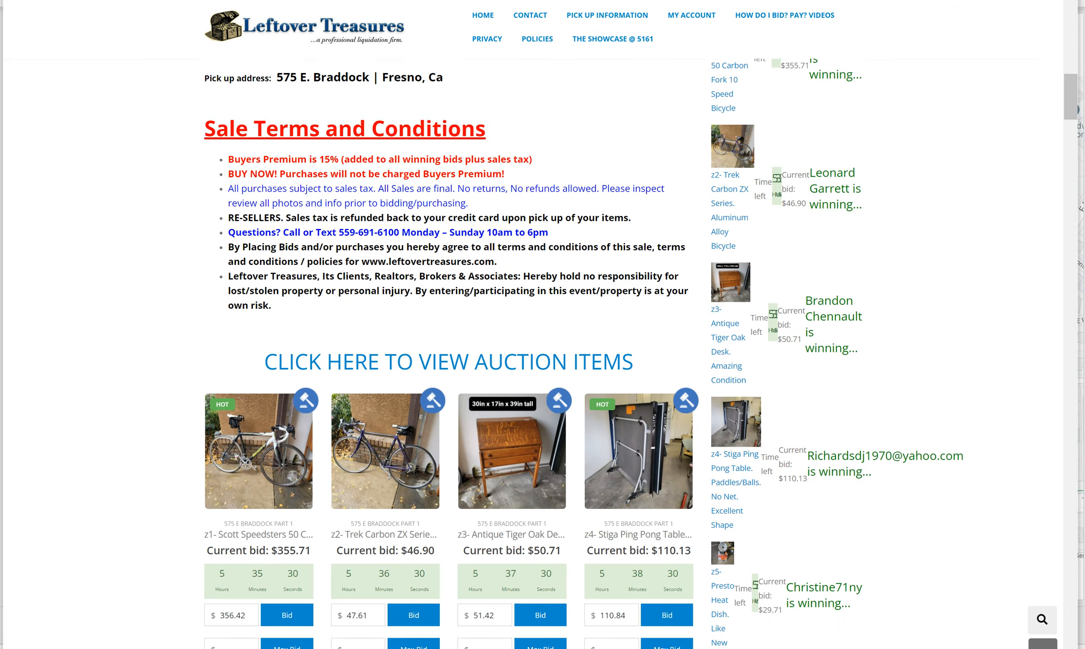
scroll(down, 3)
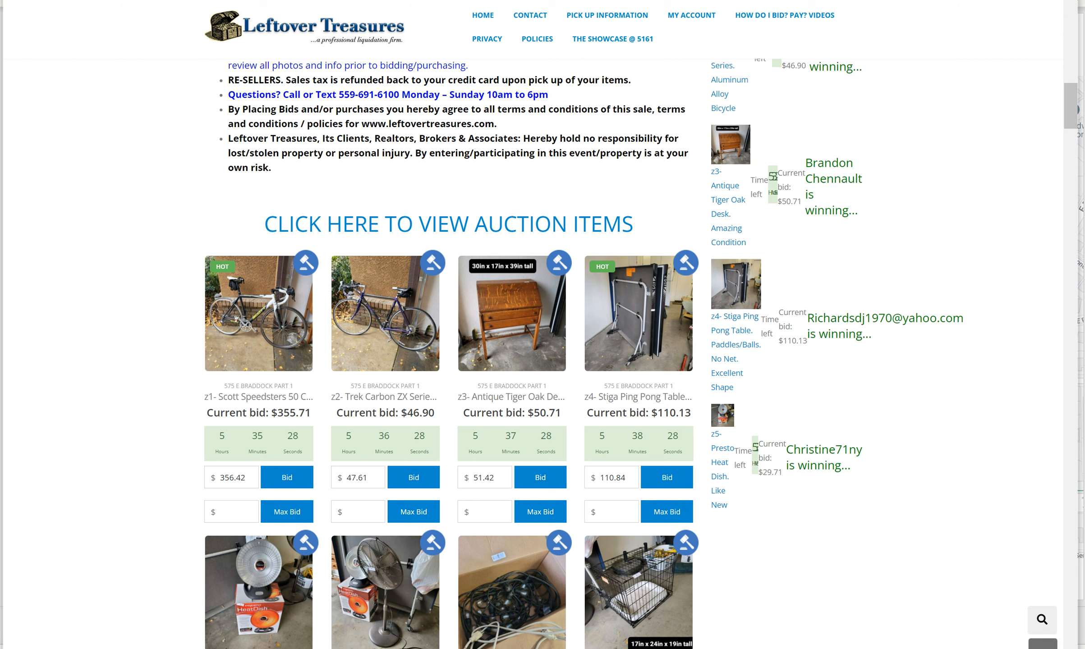
mouse_move(413, 225)
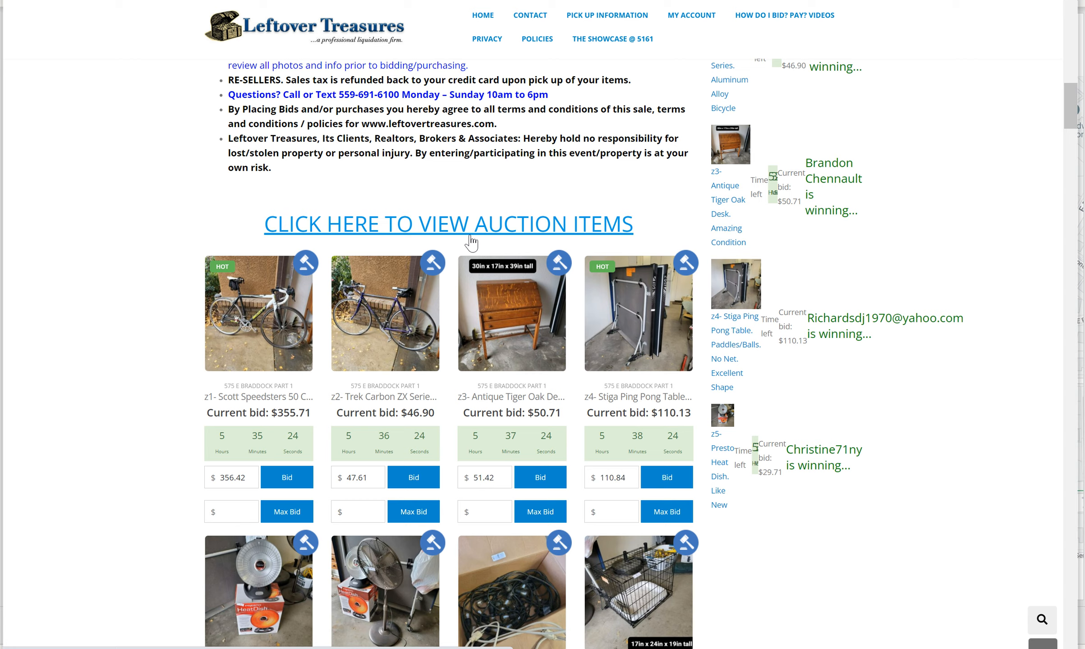
- View the full item list of the 575 E Braddock Part 1 sale and reach the Scott Speedsters bicycle
click(471, 225)
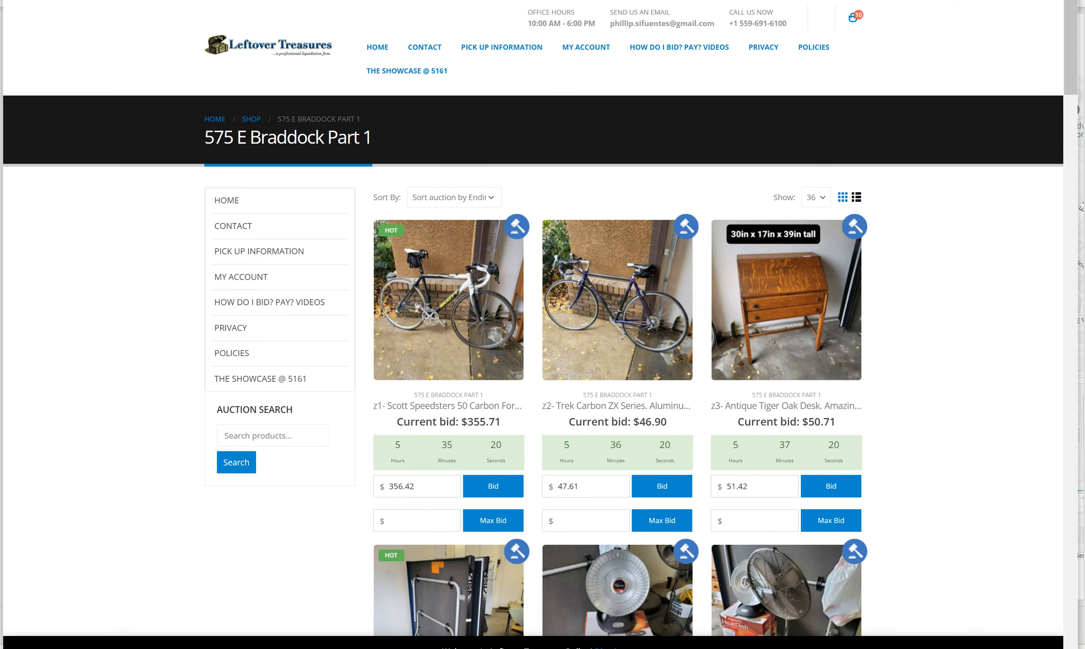
scroll(down, 3)
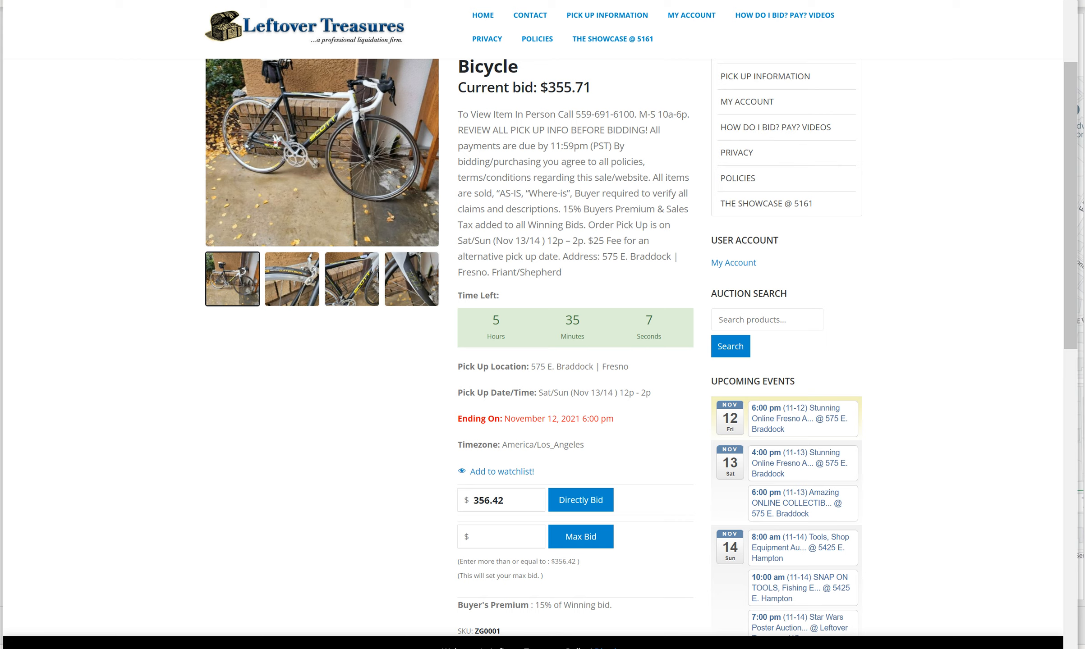
- Go to My Account and view the Bids Won list of ten $1.00 items
click(692, 15)
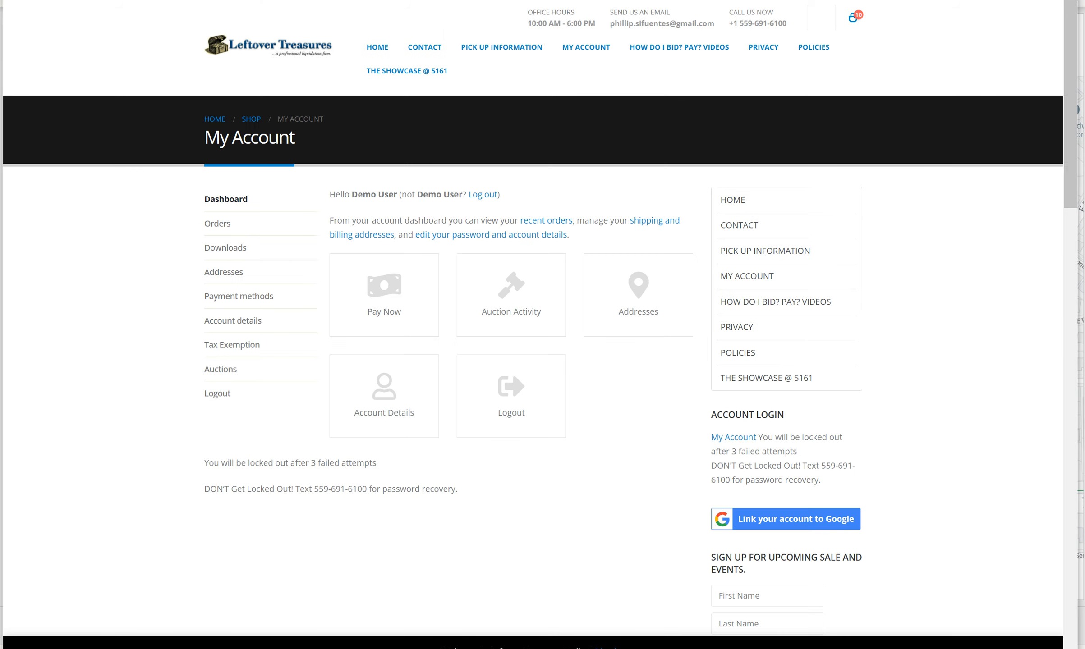
mouse_move(587, 47)
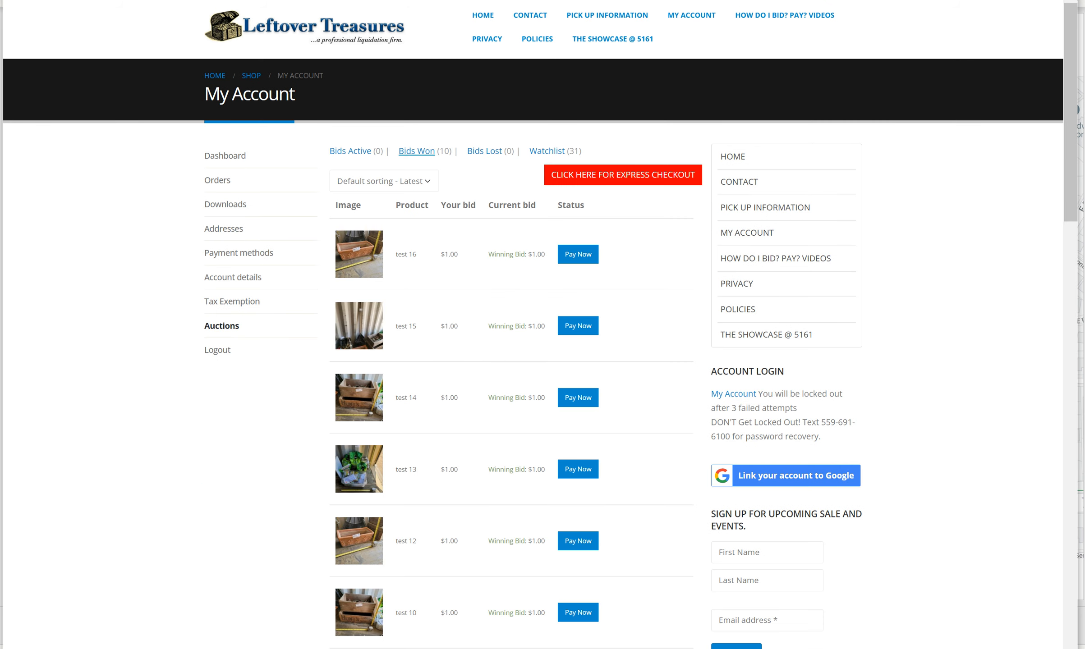
scroll(down, 3)
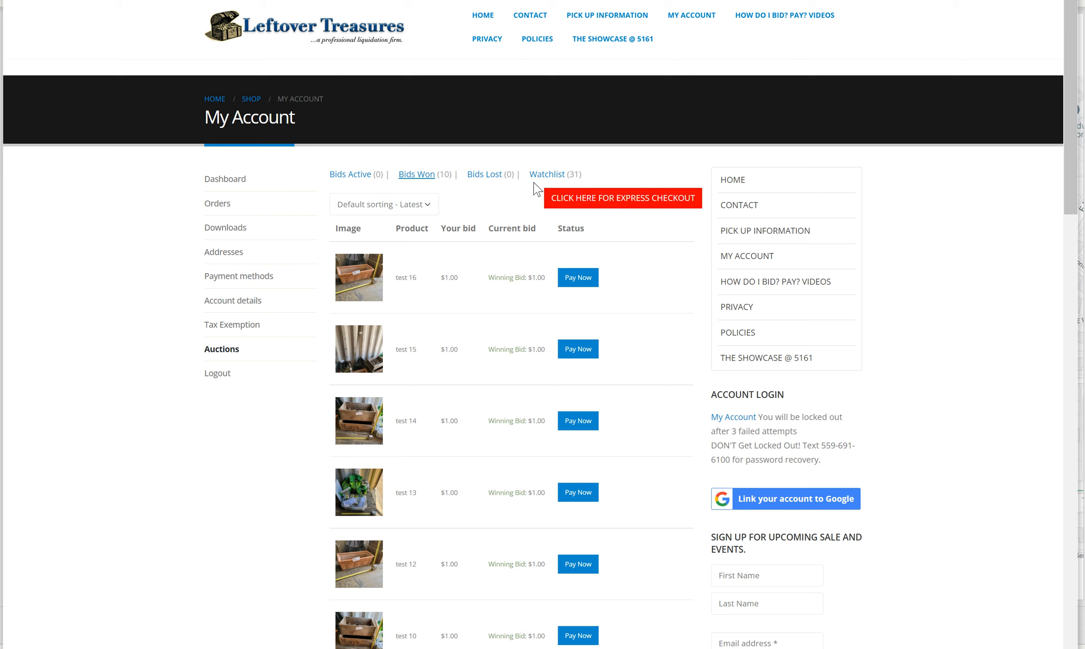
mouse_move(226, 360)
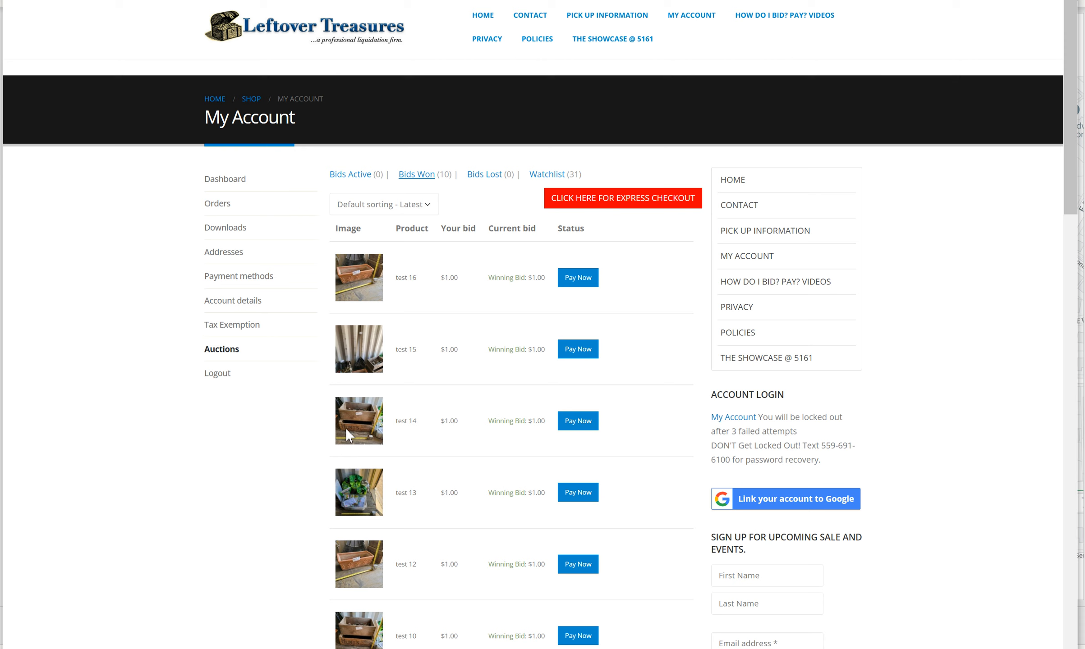
mouse_move(636, 217)
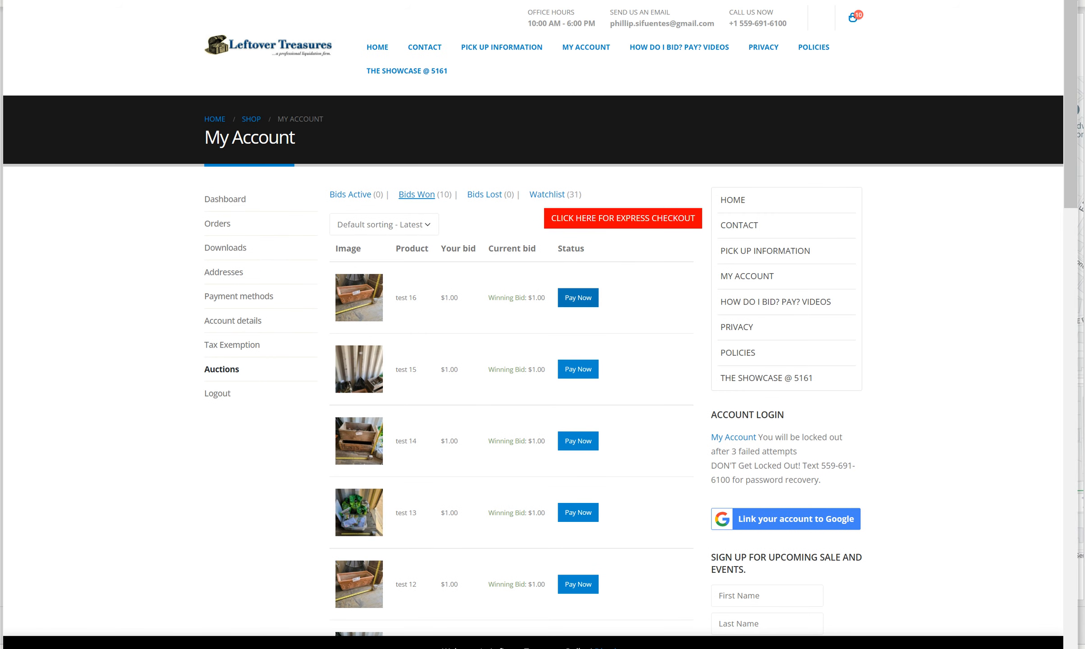
- Start express checkout for all won items, reaching the form for the Sunday 1p pick-up time
click(623, 219)
text(Sunday 1p)
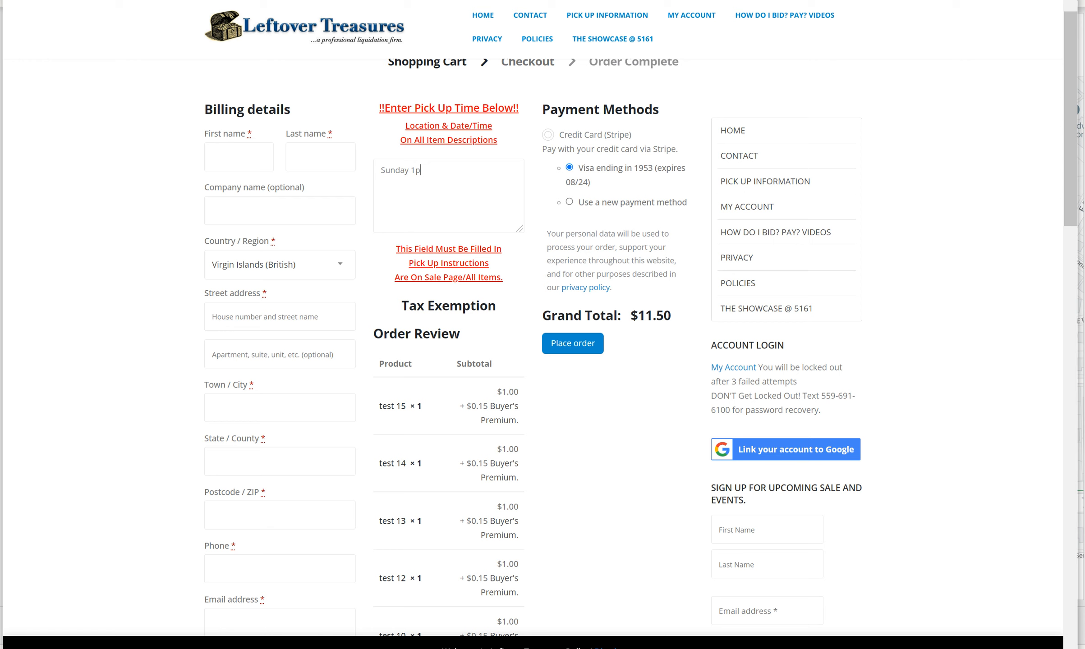
mouse_move(492, 163)
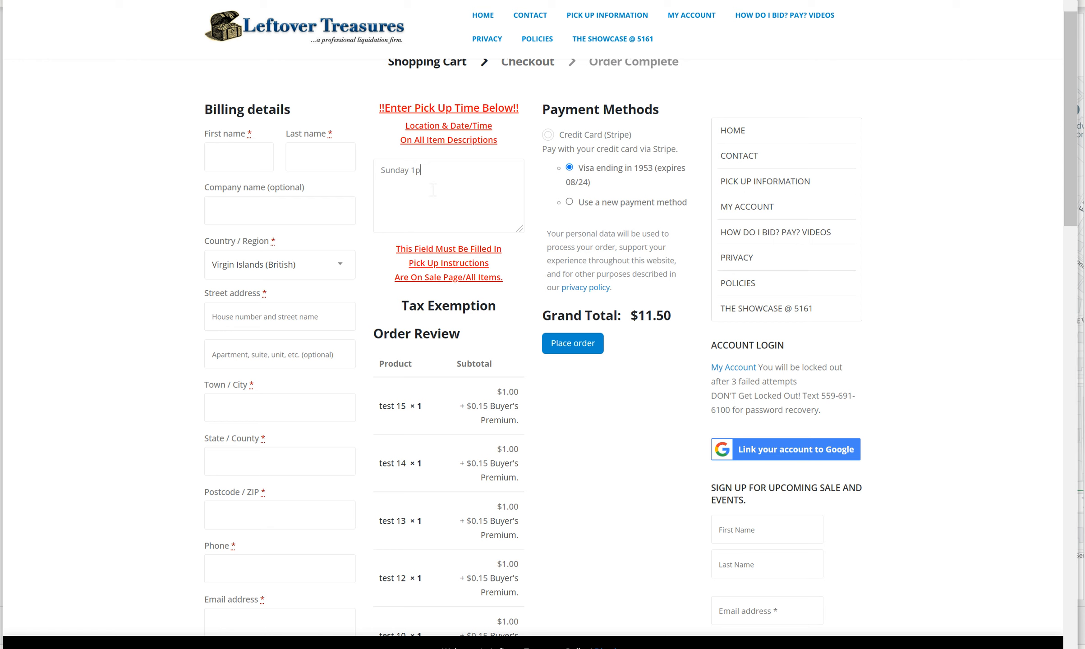
mouse_move(457, 220)
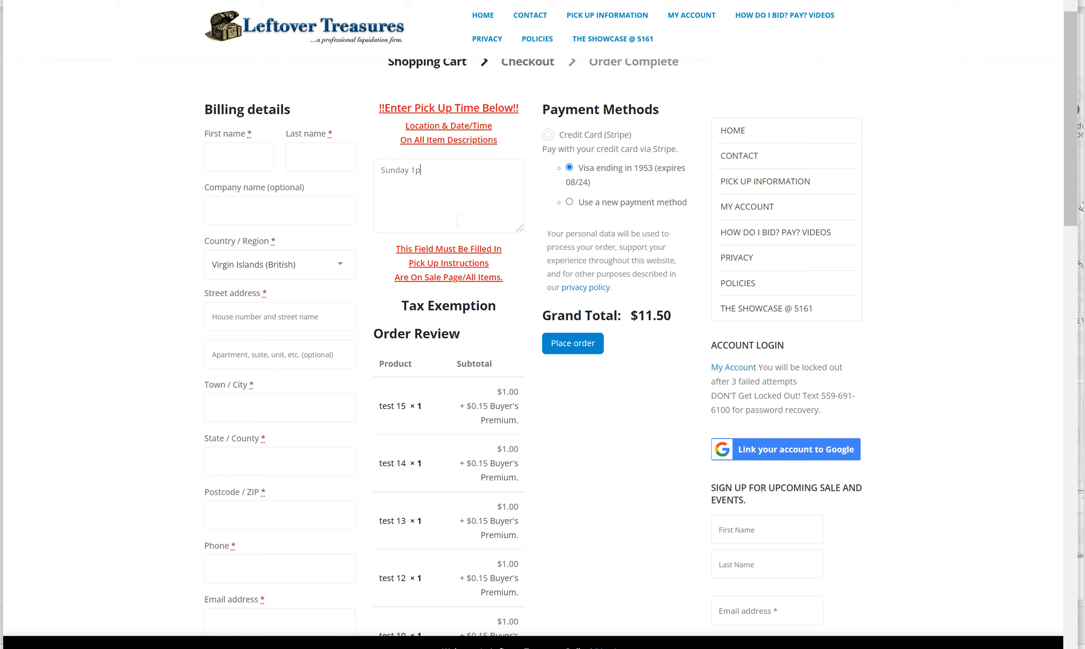